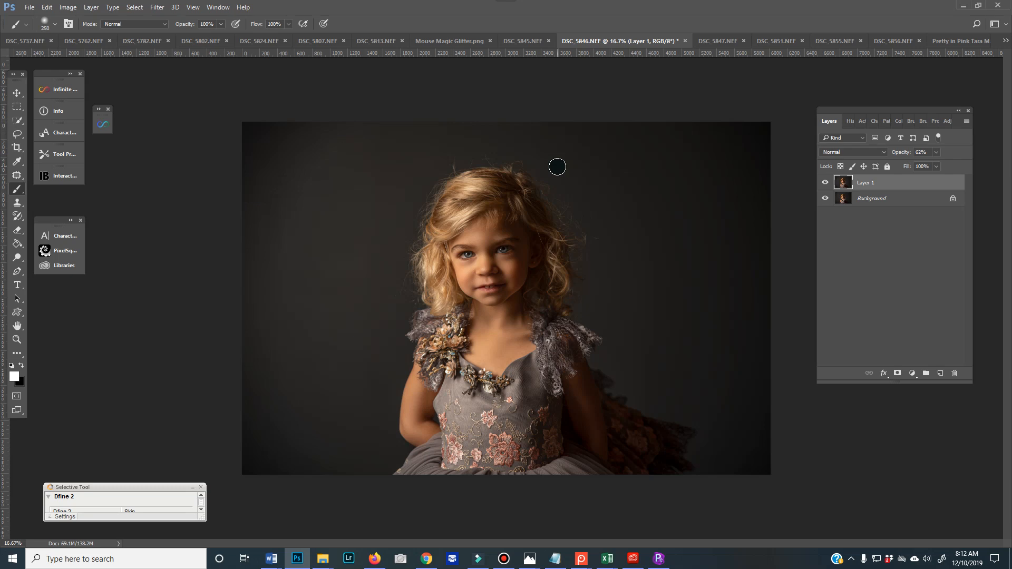
{"action": "mouse_move", "coordinate": [559, 156]}
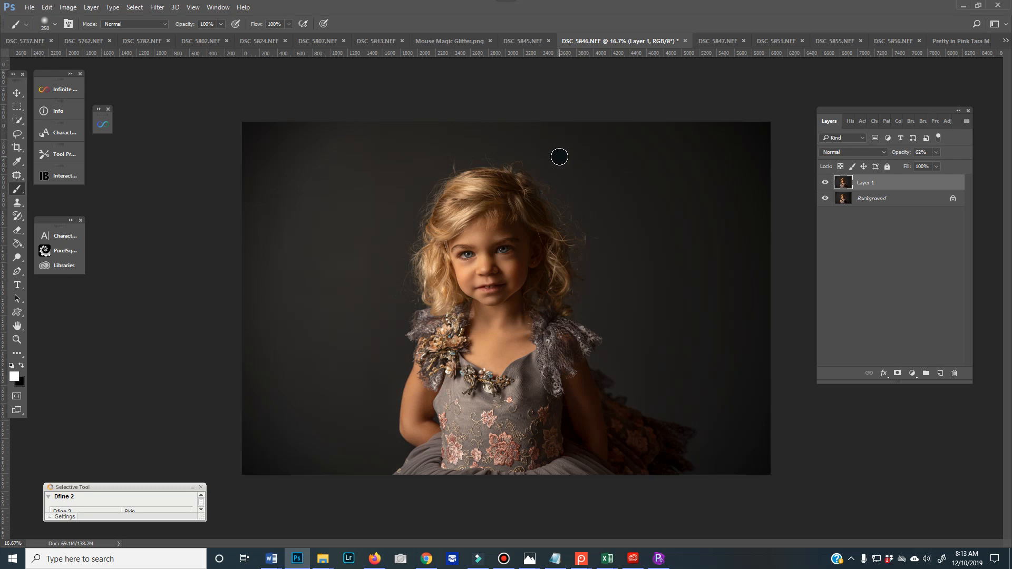
{"action": "mouse_move", "coordinate": [642, 128]}
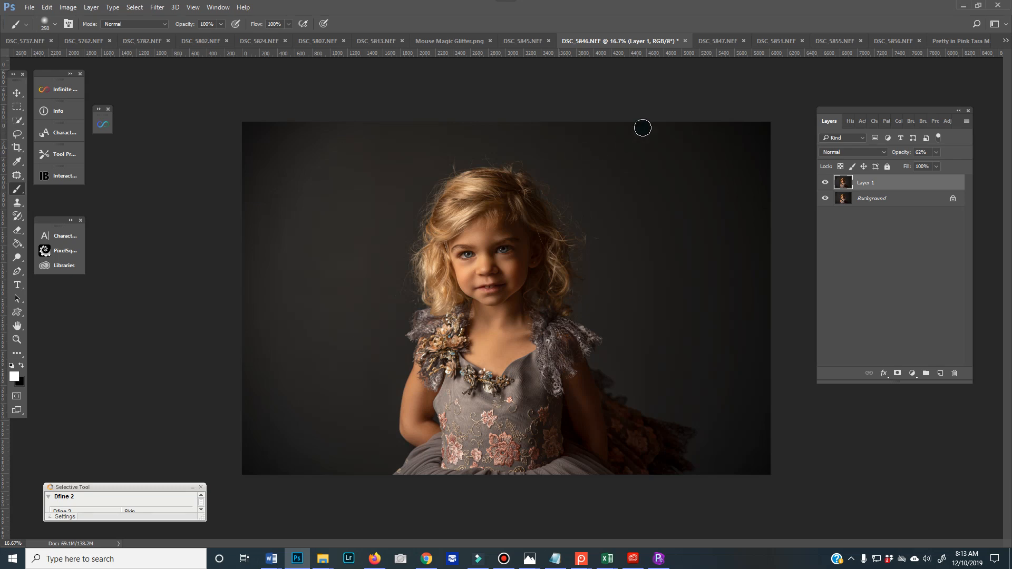
{"action": "mouse_move", "coordinate": [661, 116]}
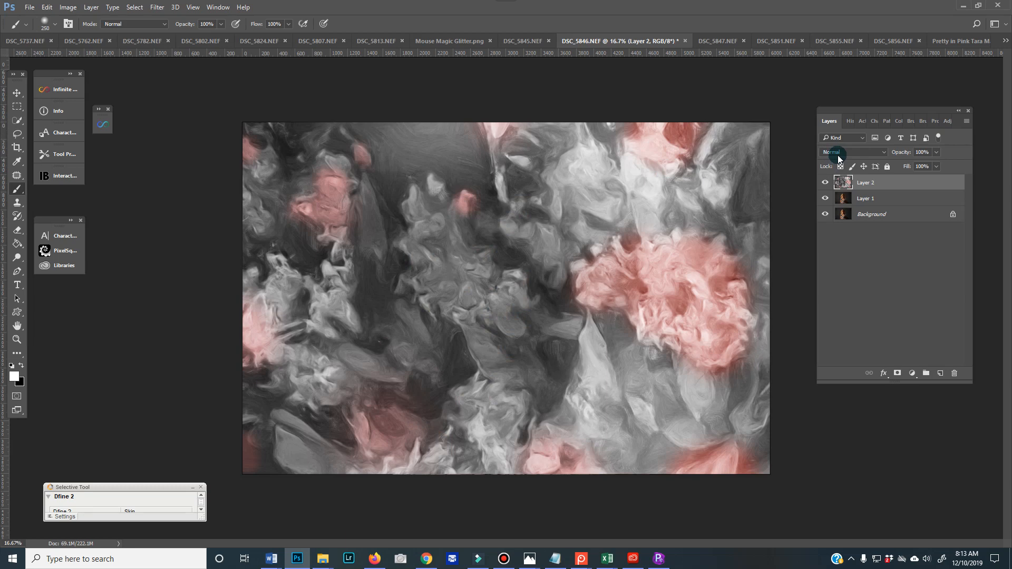
Step: Blend the pasted floral texture Layer 2 in Soft Light at 78% opacity
{"action": "left_click", "coordinate": [851, 152]}
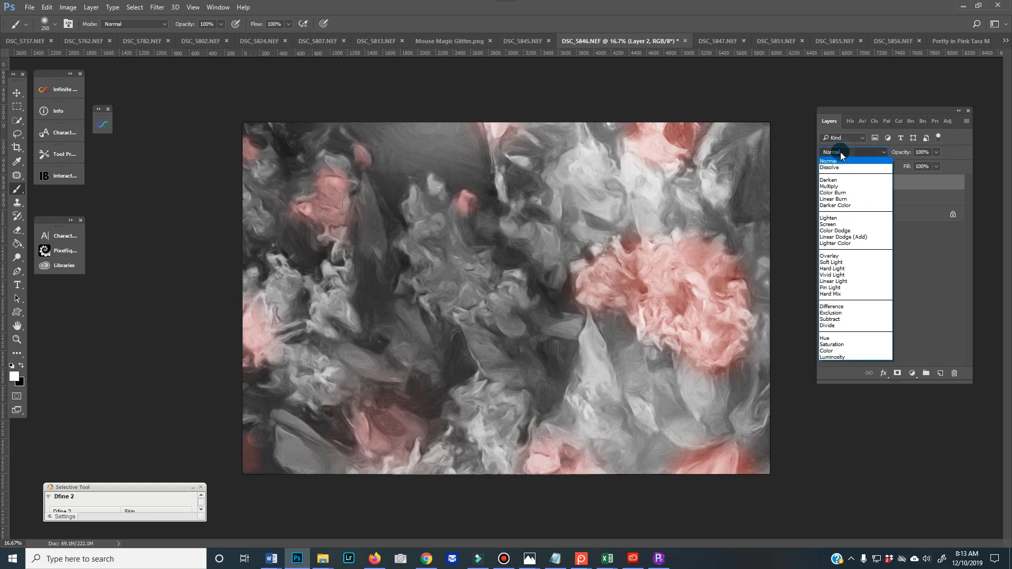
{"action": "left_click", "coordinate": [831, 261]}
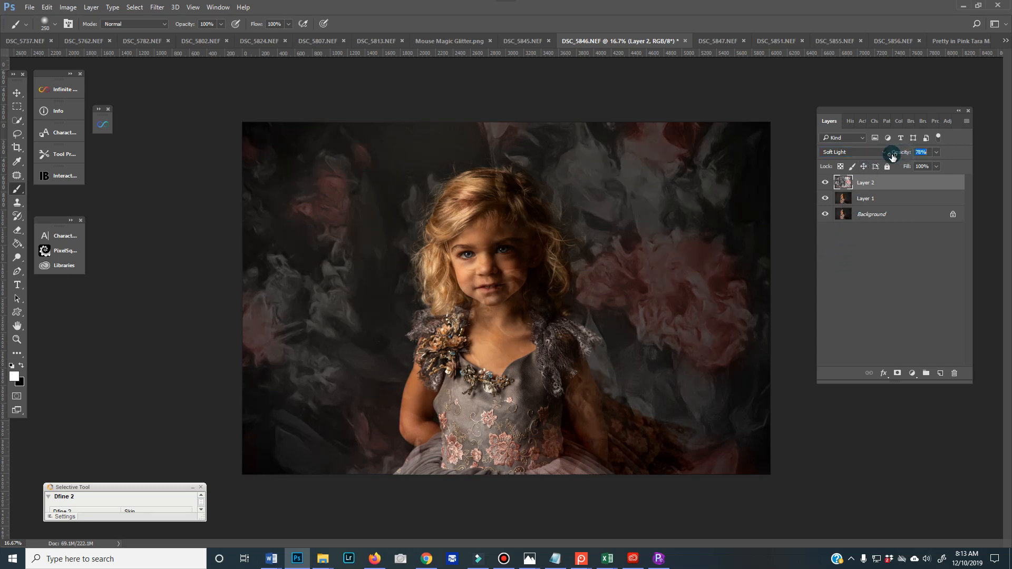
Step: Add a mask to Layer 2 and paint black over the girl with the Mixer Brush
{"action": "left_click", "coordinate": [912, 373]}
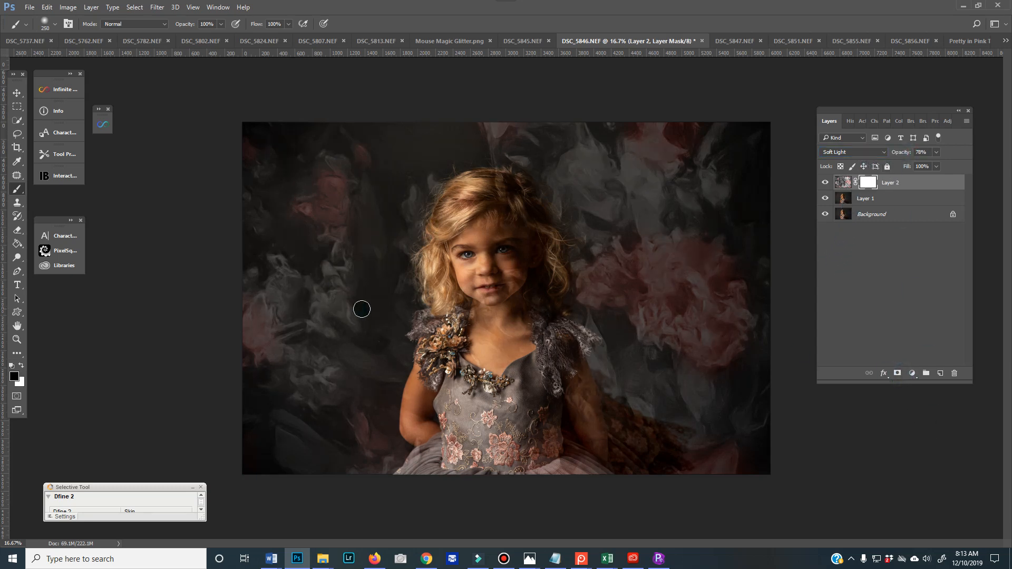
{"action": "mouse_move", "coordinate": [479, 311]}
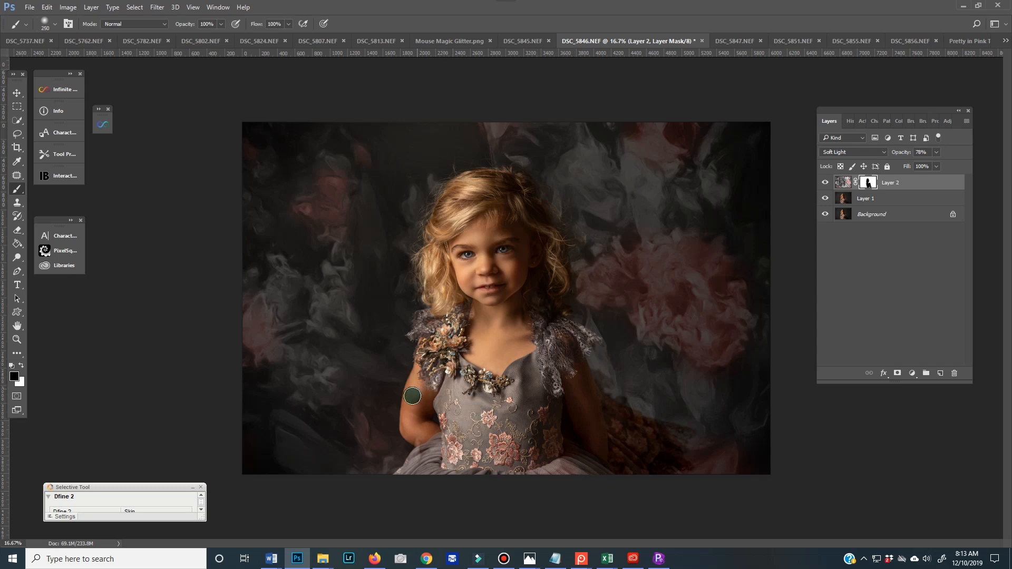
{"action": "right_click", "coordinate": [17, 189]}
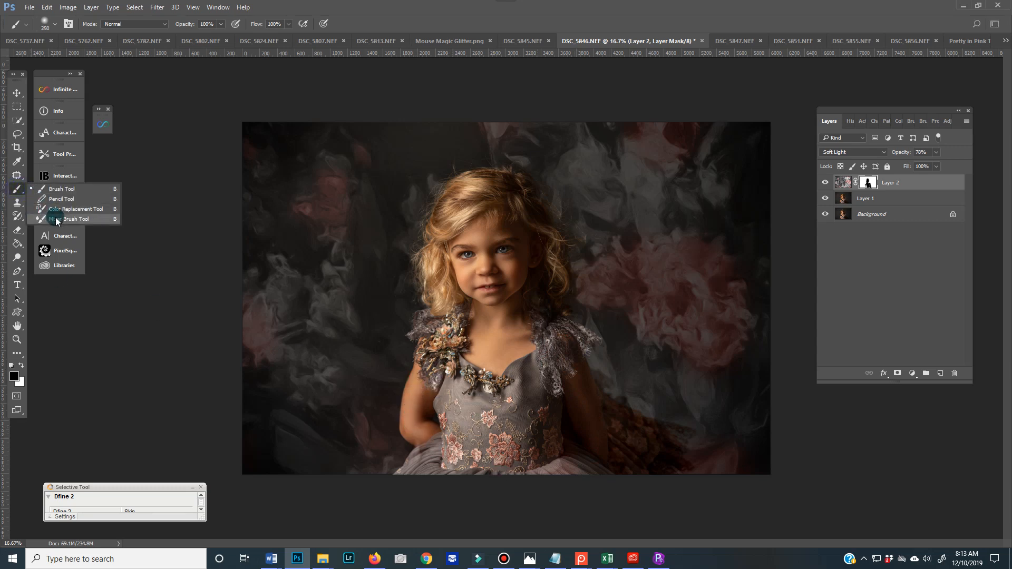
{"action": "left_click", "coordinate": [76, 219]}
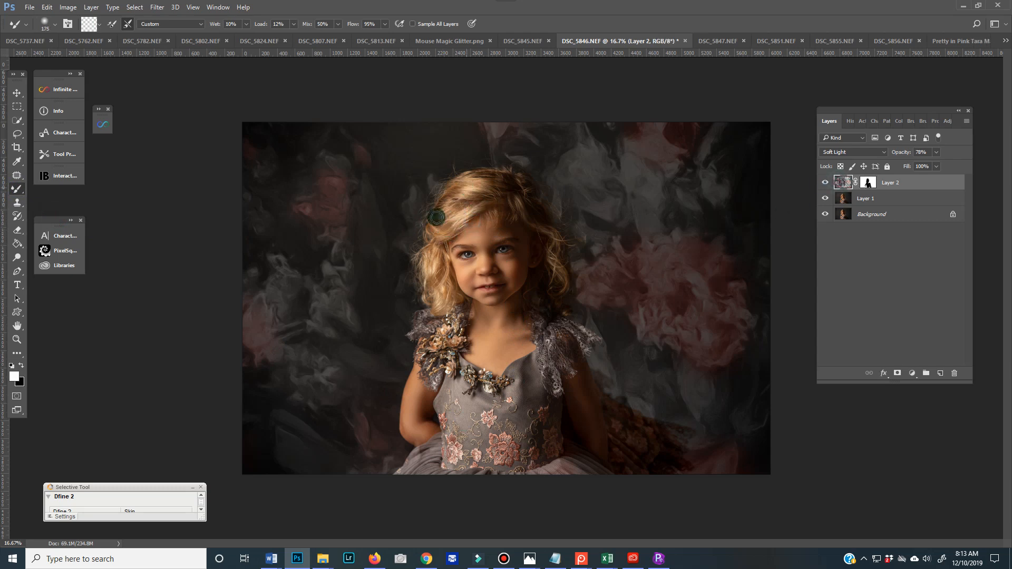
{"action": "left_click", "coordinate": [868, 181]}
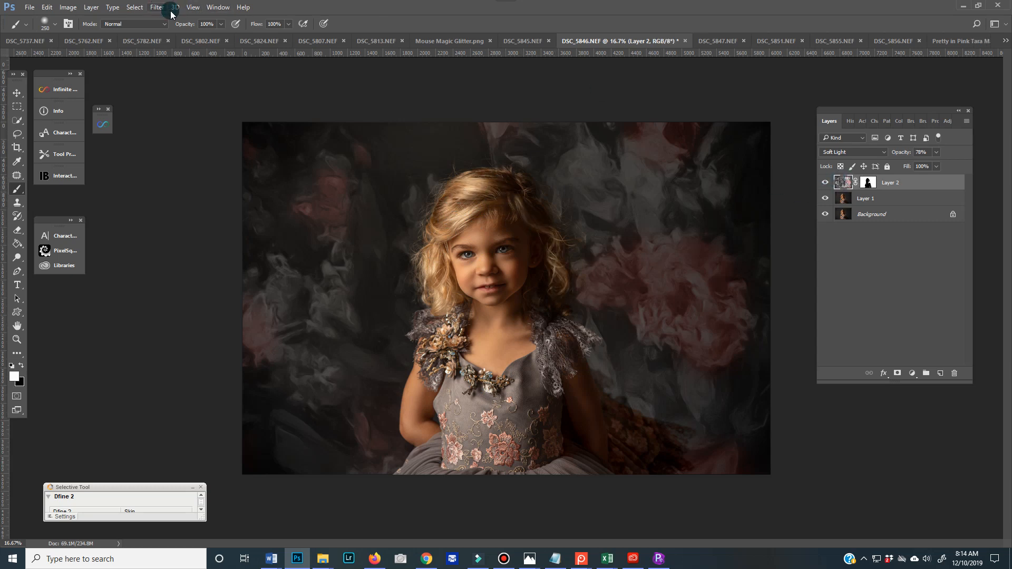
{"action": "left_click", "coordinate": [501, 185]}
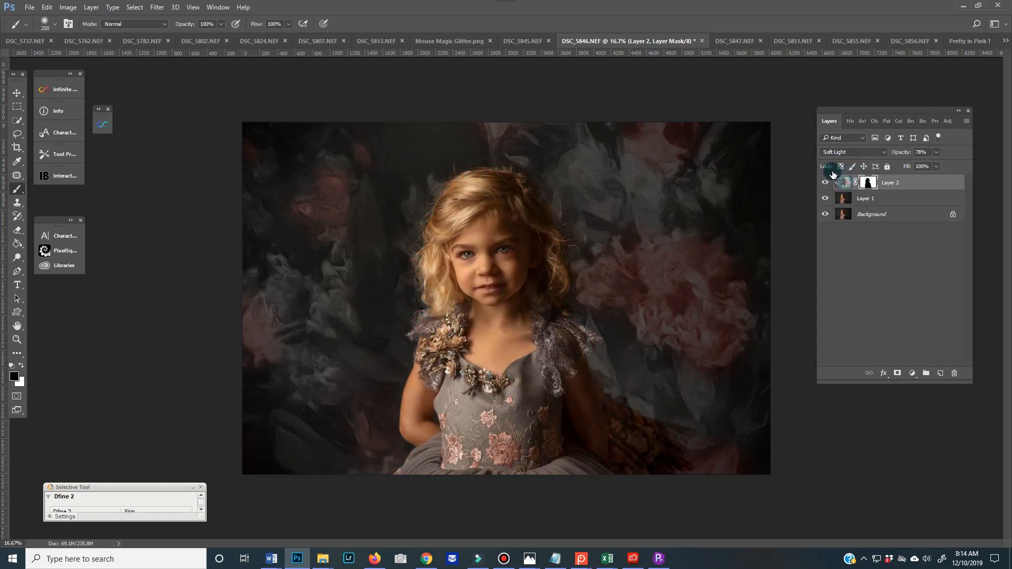
Step: Apply a 2.9-pixel Gaussian Blur to the floral texture layer
{"action": "left_click", "coordinate": [156, 7]}
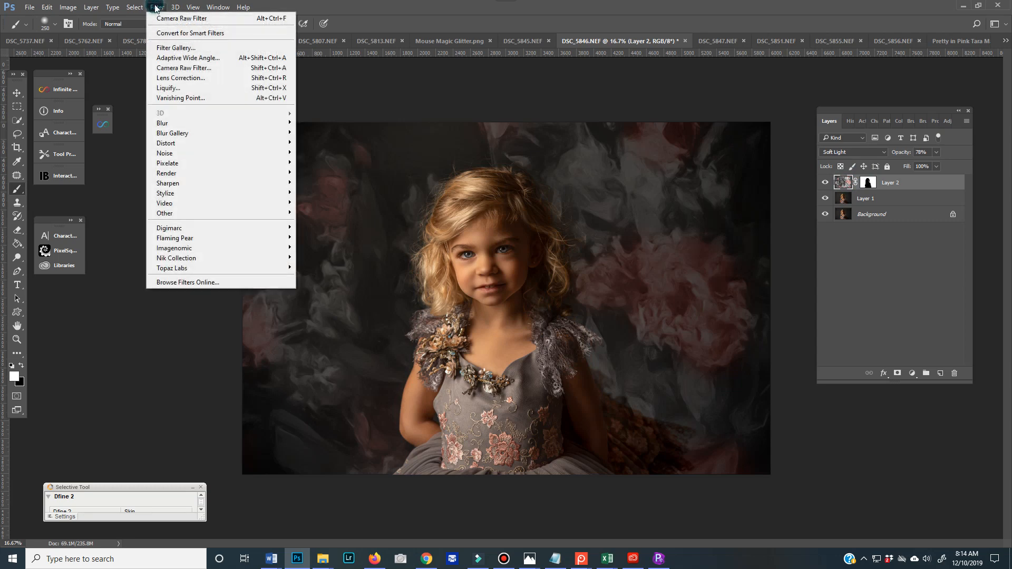
{"action": "mouse_move", "coordinate": [162, 122]}
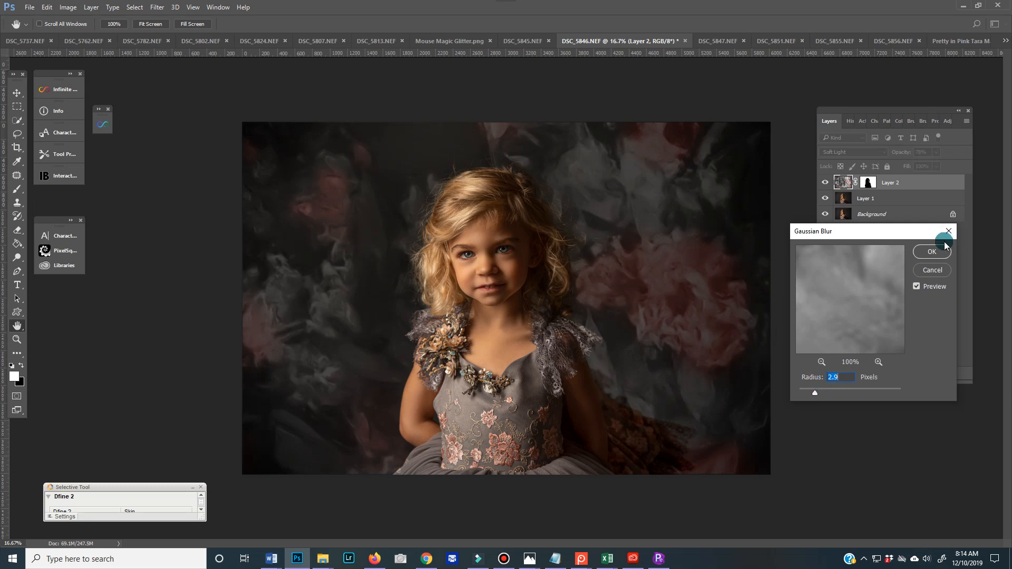
{"action": "left_click", "coordinate": [931, 252]}
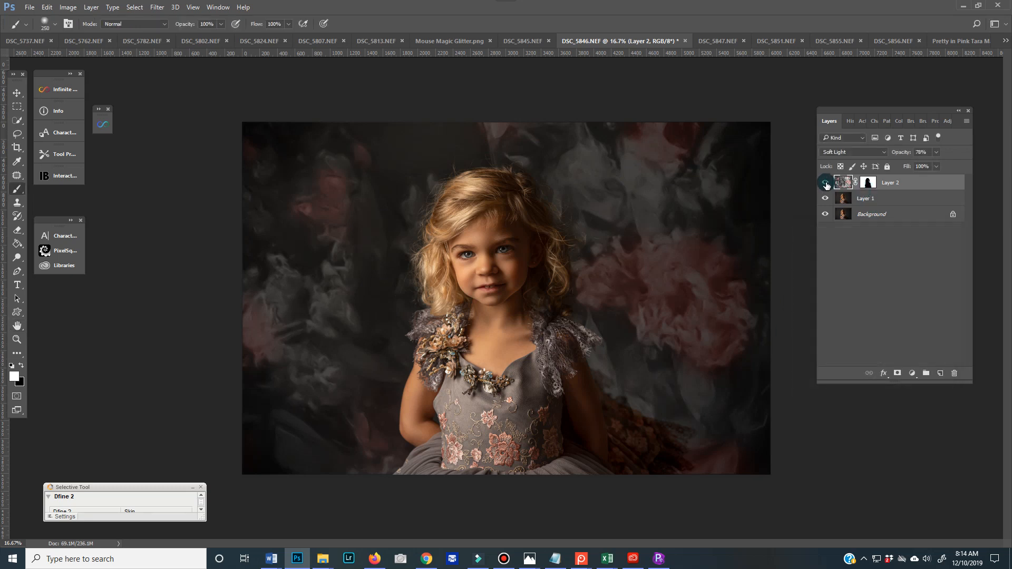
Step: Lower Layer 2 opacity to 52% and toggle its visibility to compare
{"action": "left_click", "coordinate": [825, 182]}
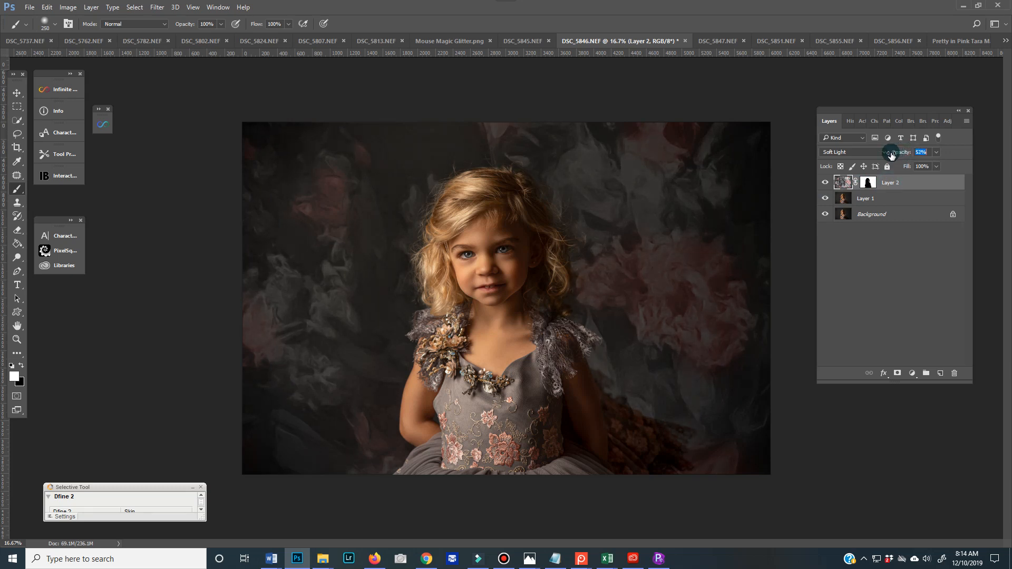
{"action": "left_click", "coordinate": [825, 181]}
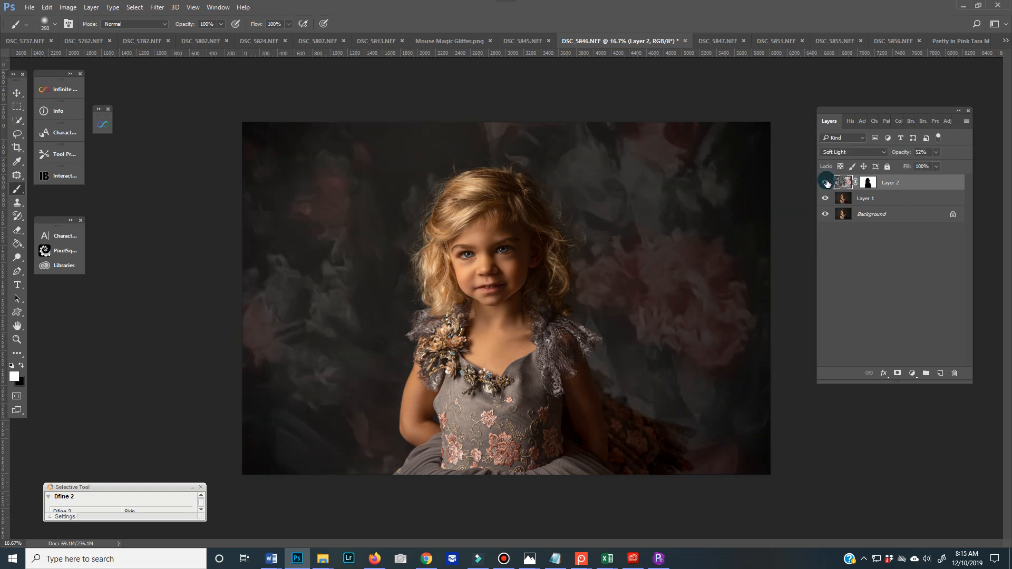
{"action": "left_click", "coordinate": [825, 183]}
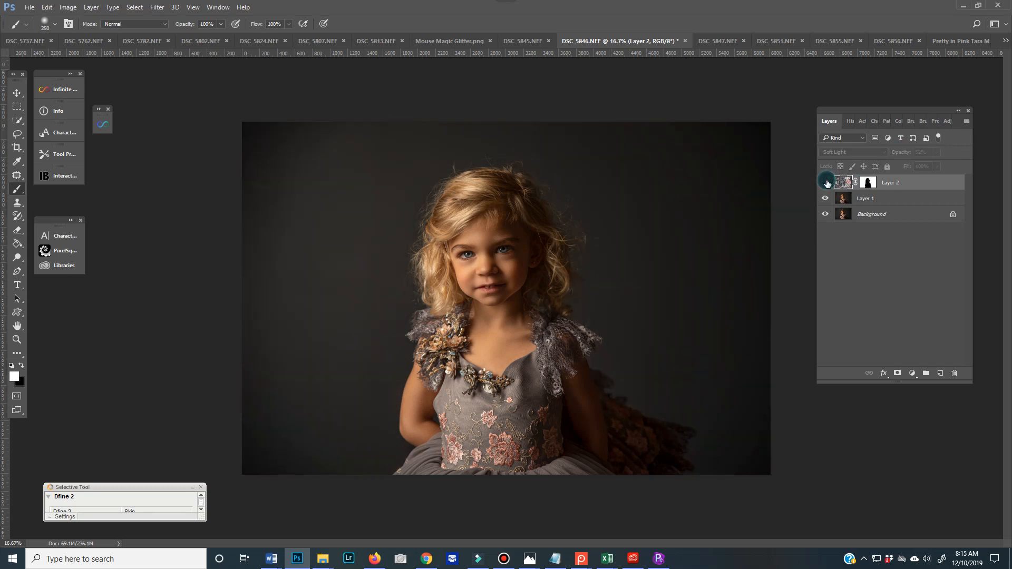
{"action": "left_click", "coordinate": [824, 182]}
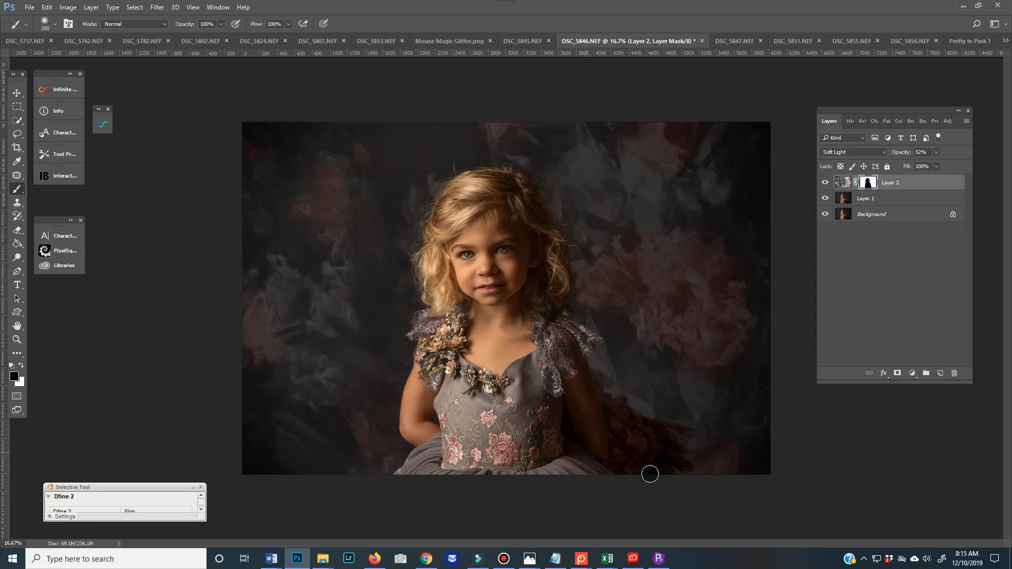
Step: Clip a colorized Hue/Saturation layer to the texture with Hue 27, Saturation 32
{"action": "left_click", "coordinate": [824, 182]}
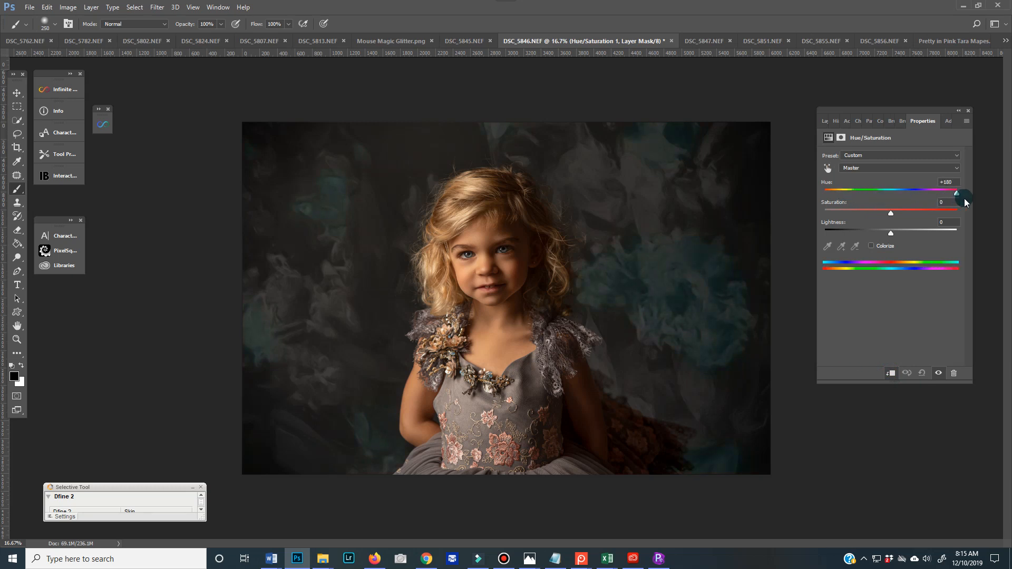
{"action": "left_click", "coordinate": [871, 246]}
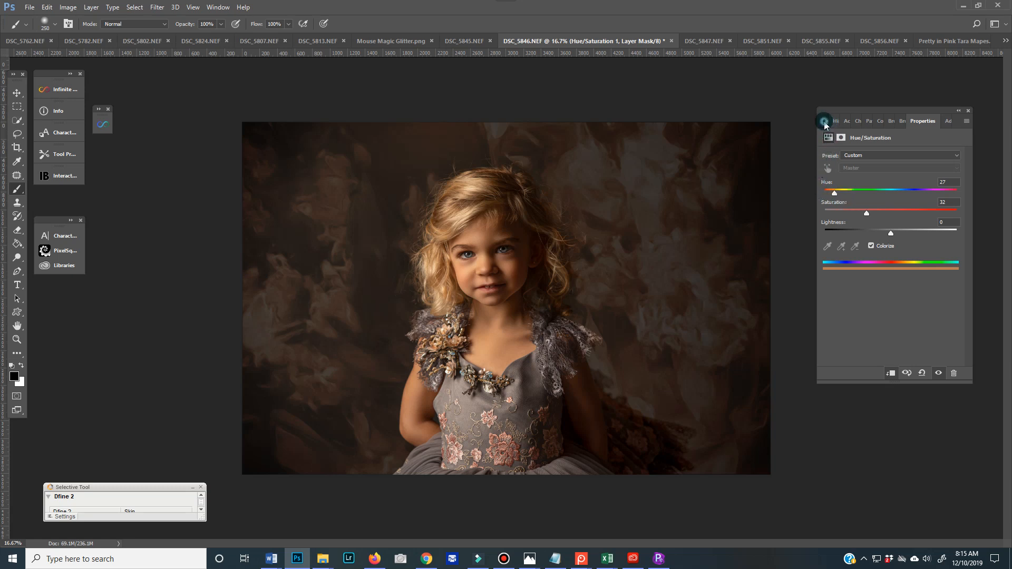
{"action": "left_click", "coordinate": [827, 122]}
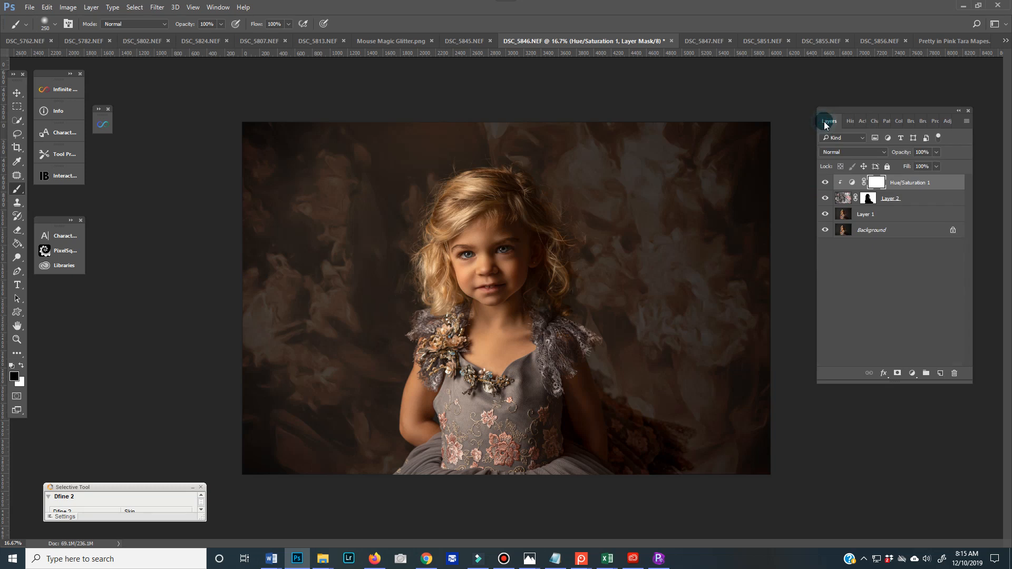